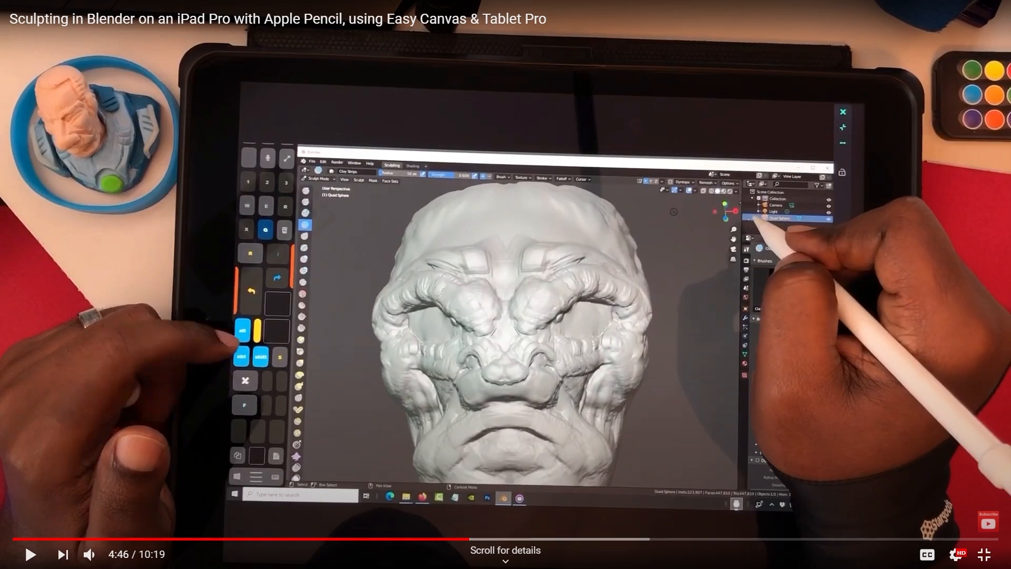
mouse_move(966, 362)
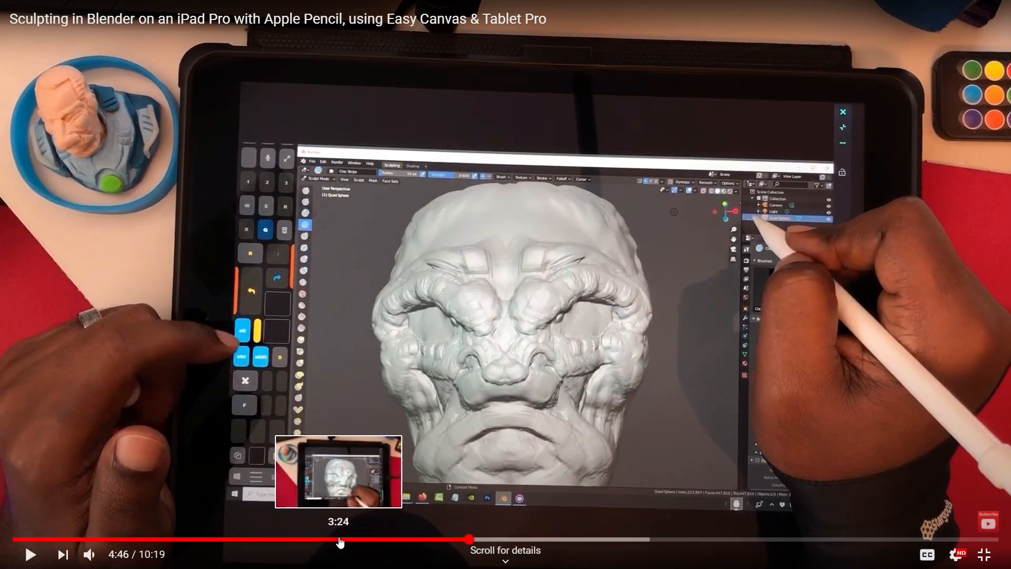
Rewind the Blender sculpting video from about 4:46 back to around 3:19.
left_click_drag(469, 540, 330, 539)
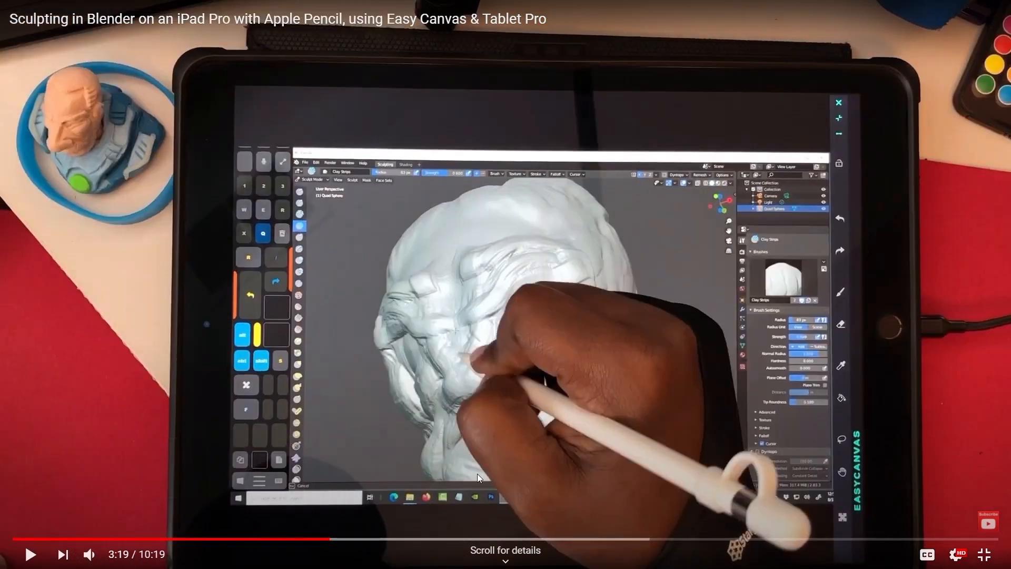
mouse_move(528, 540)
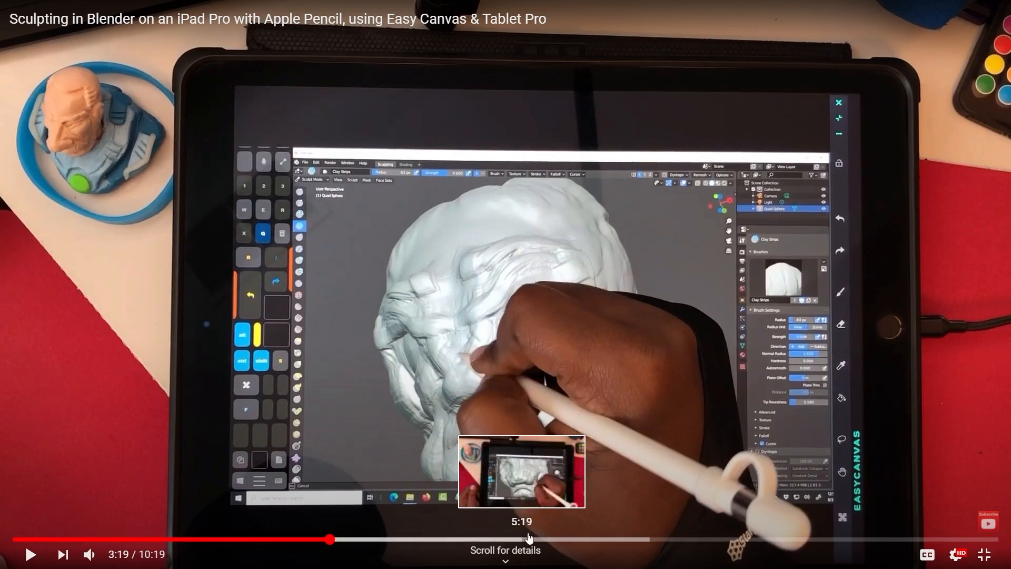
mouse_move(647, 540)
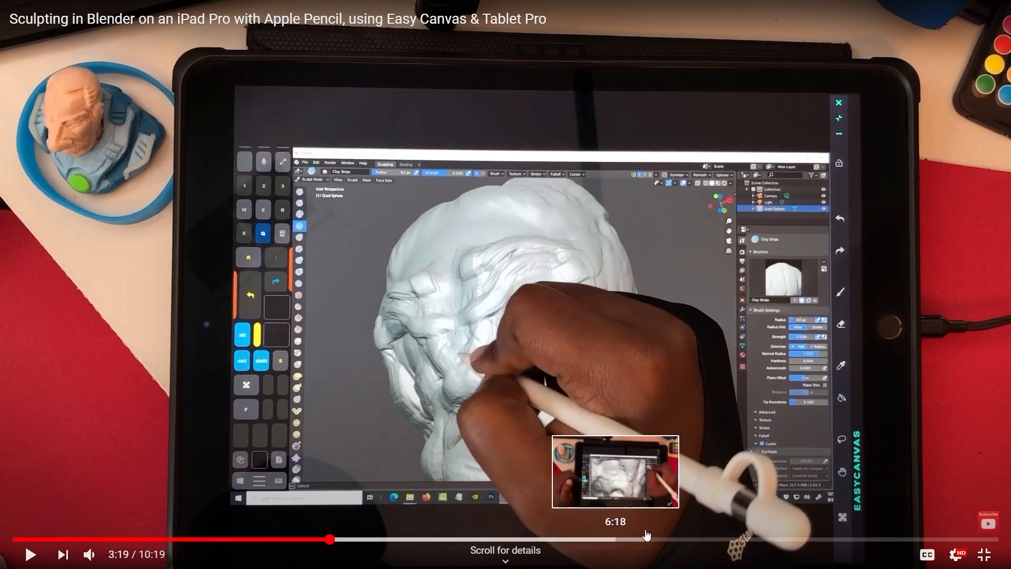
mouse_move(756, 508)
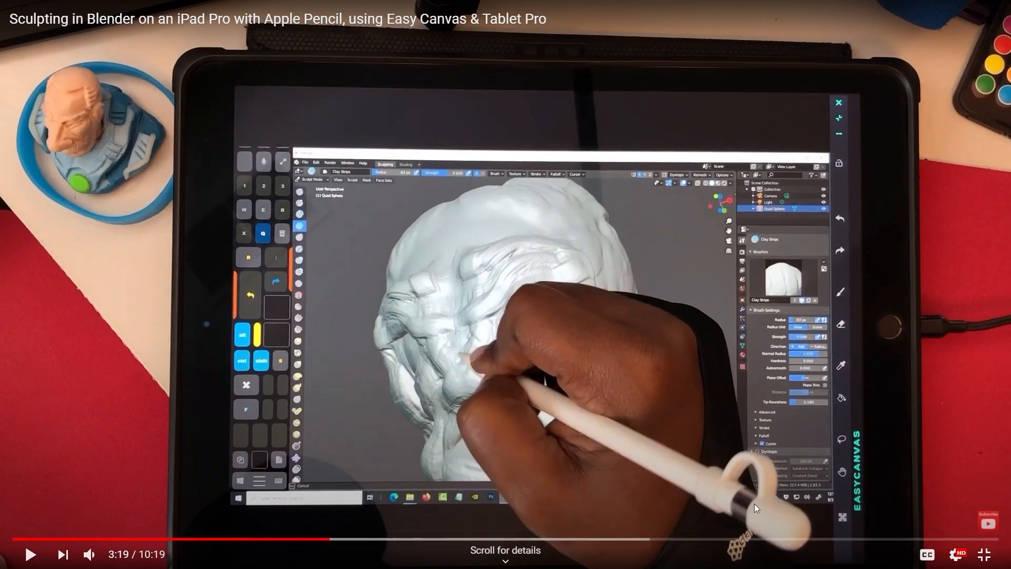
mouse_move(737, 523)
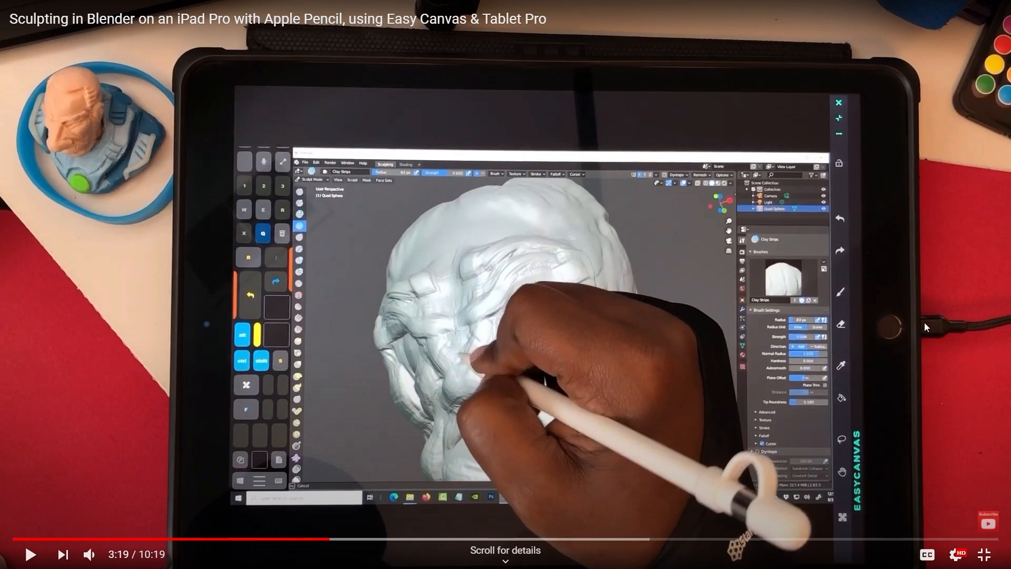
mouse_move(942, 335)
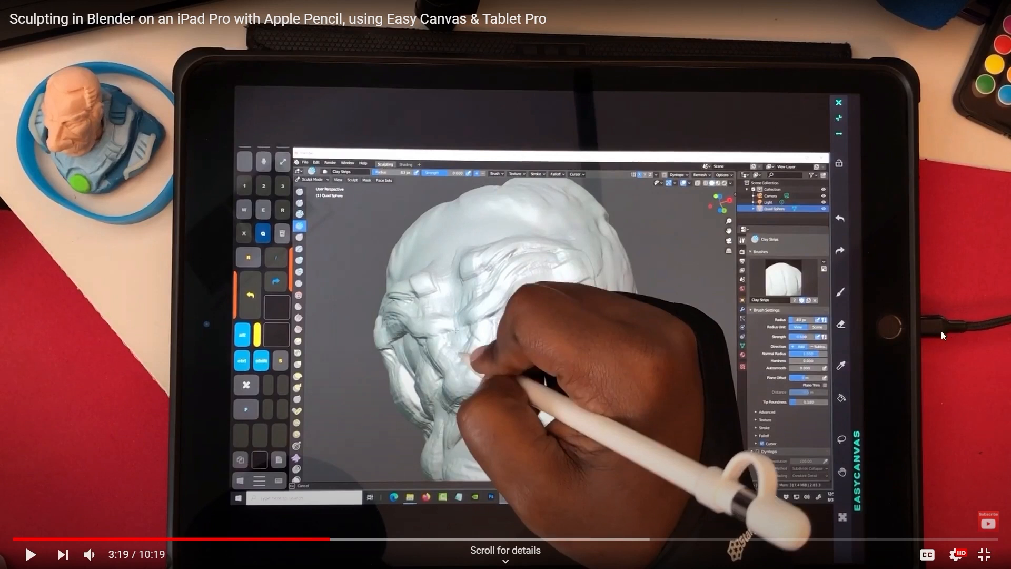
mouse_move(929, 339)
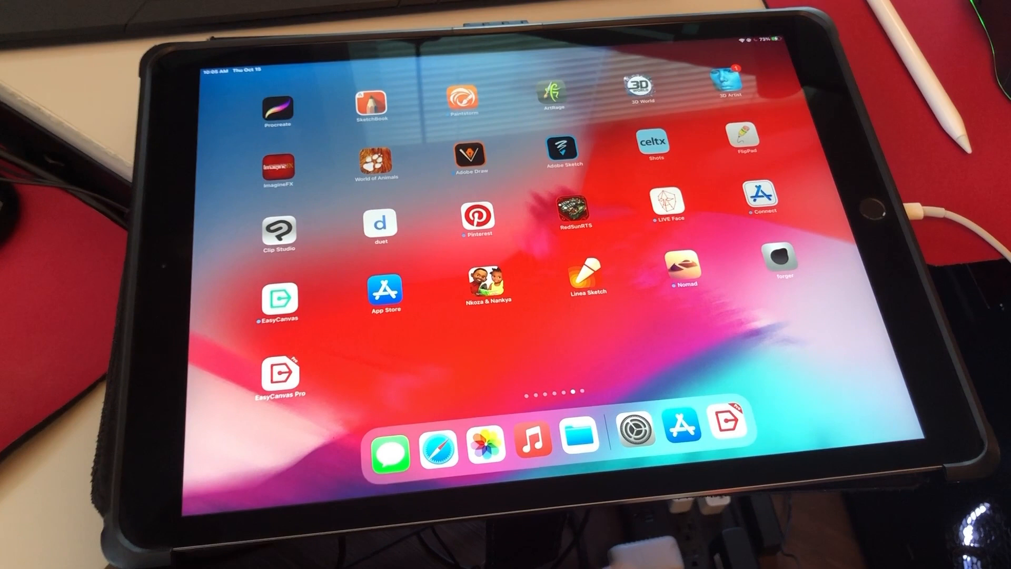
Search the App Store for "eas" and pick the easy canvas suggestion to reach EasyCanvas Pro.
left_click(681, 429)
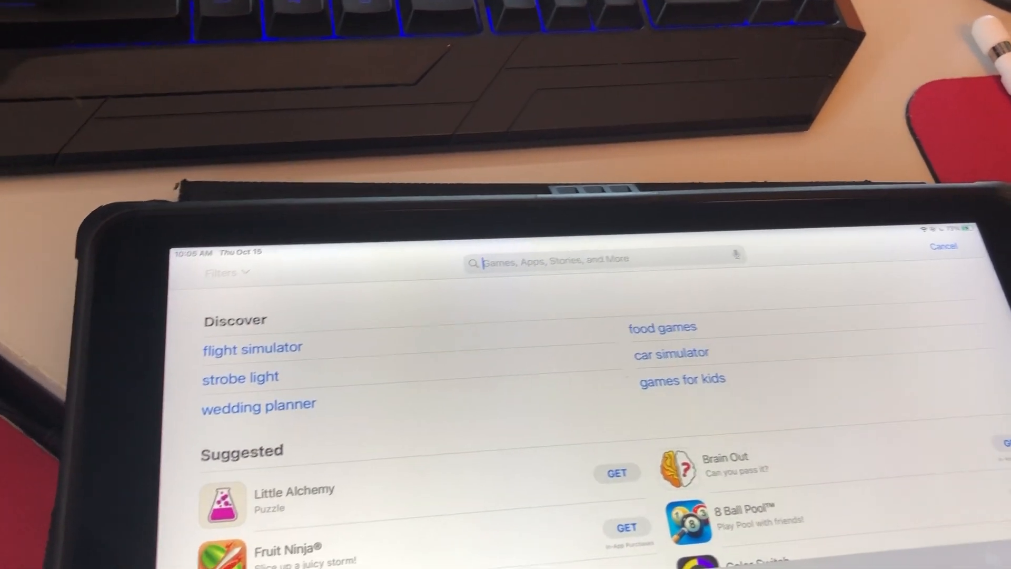
type("e")
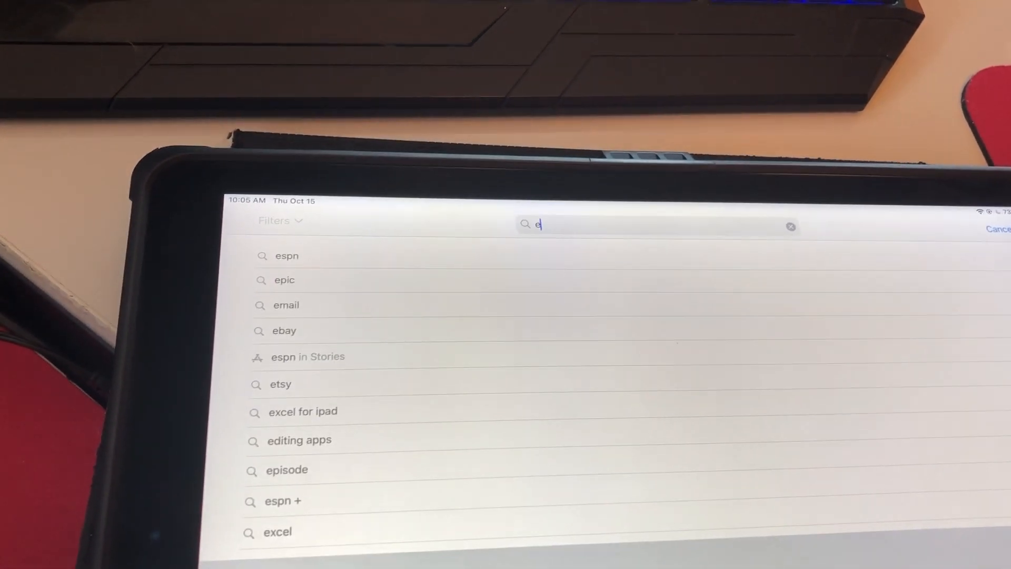
type("s")
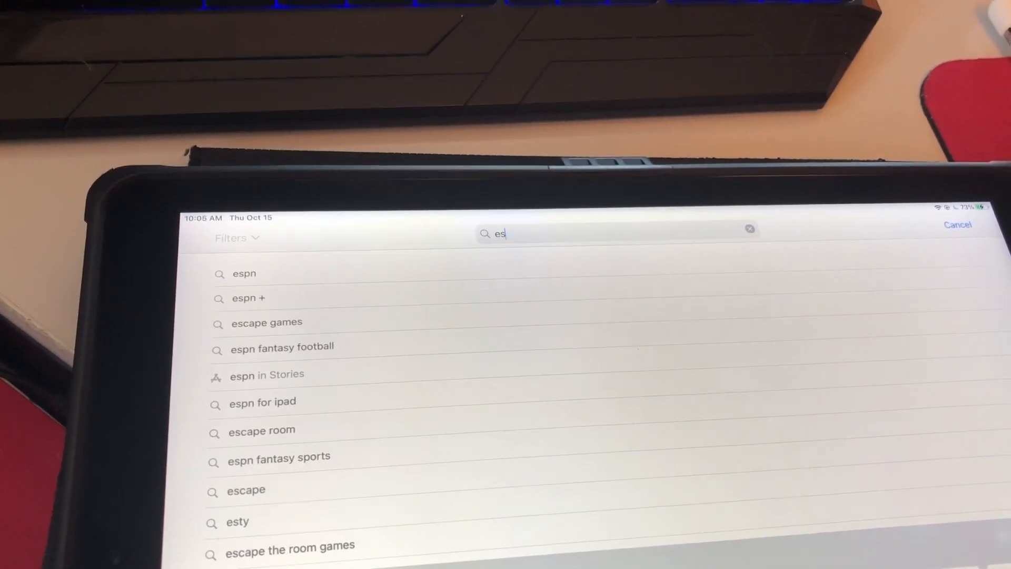
key("Backspace")
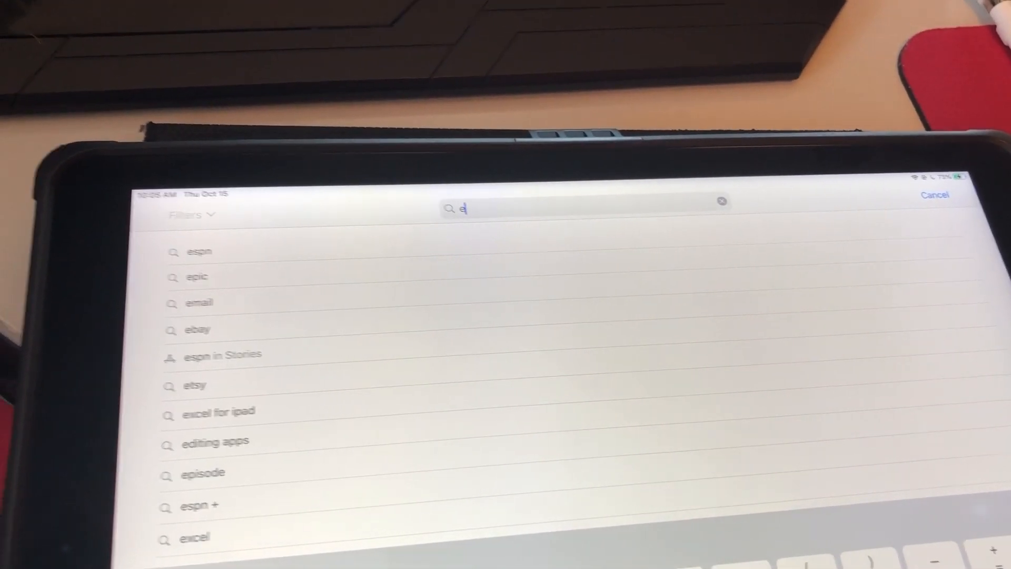
type("as")
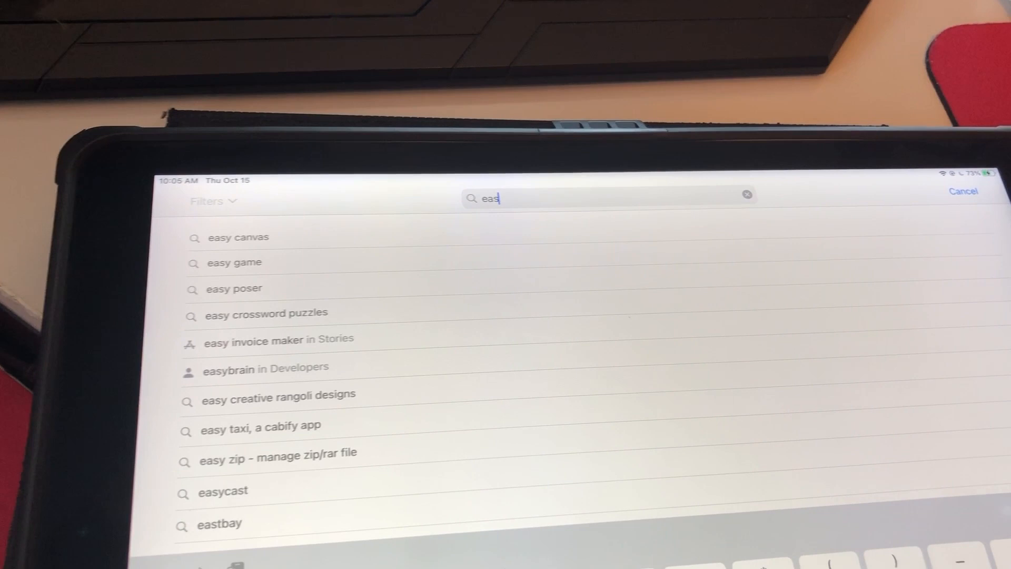
left_click(237, 237)
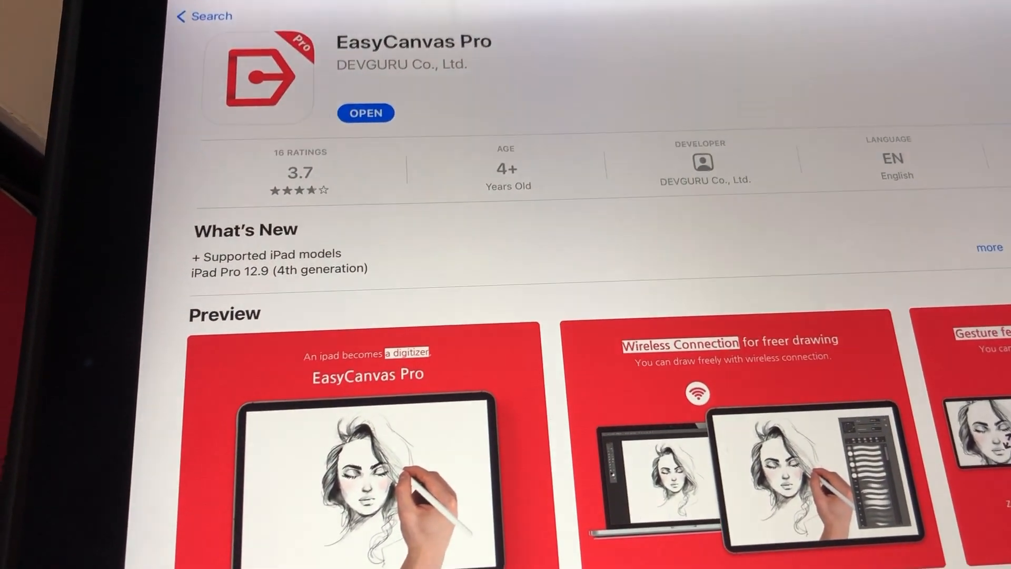
Scroll down the EasyCanvas Pro listing to read What's New and the supported iPads.
scroll("down", 3)
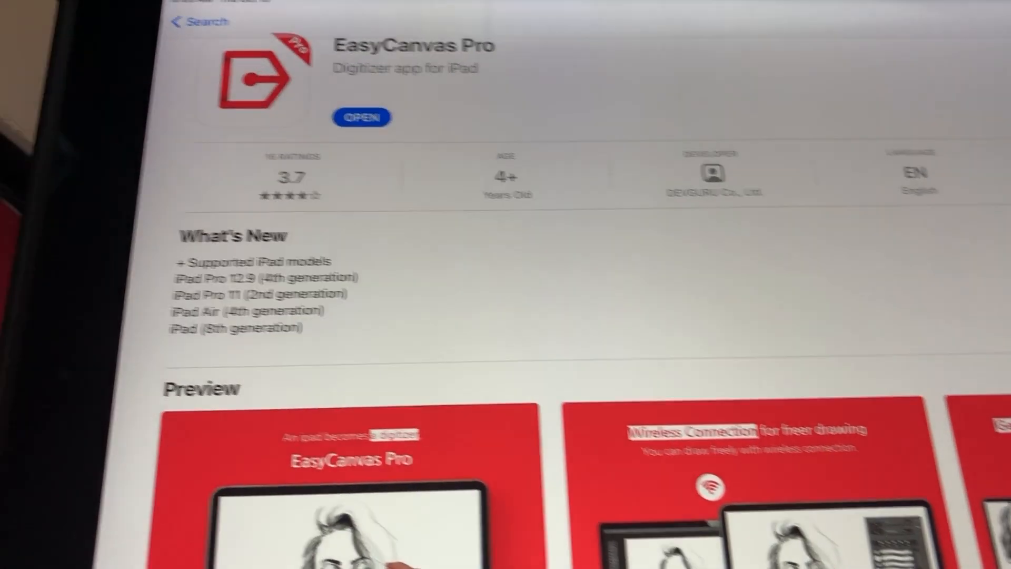
scroll("down", 3)
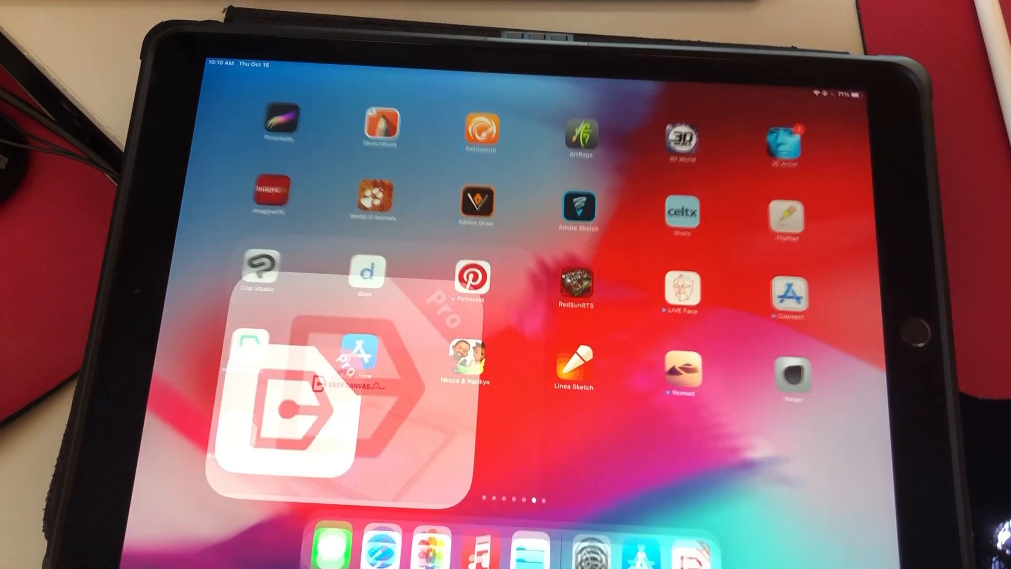
Launch EasyCanvas Pro from its home-screen icon so the splash screen appears.
left_click(287, 413)
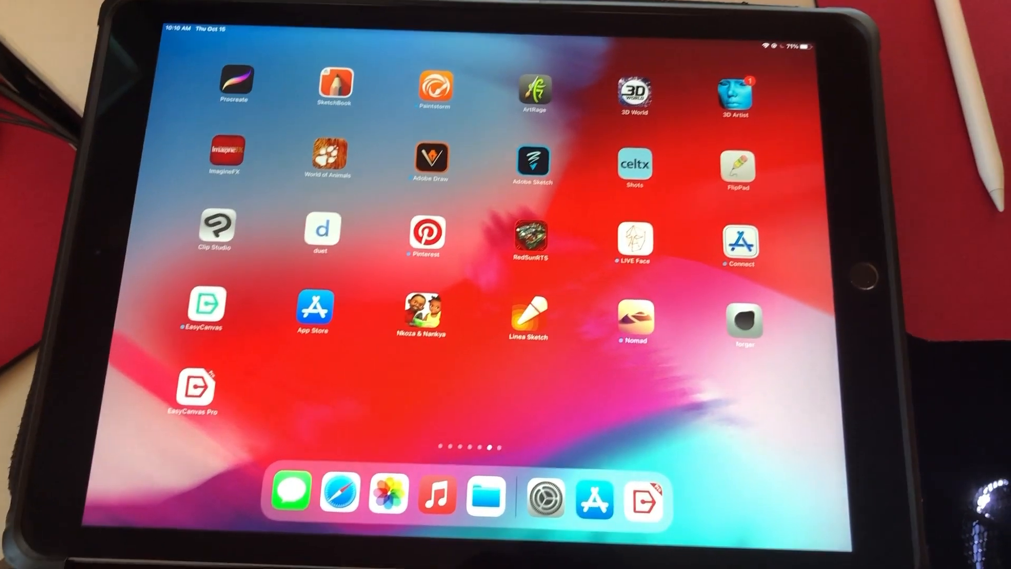
left_click(194, 390)
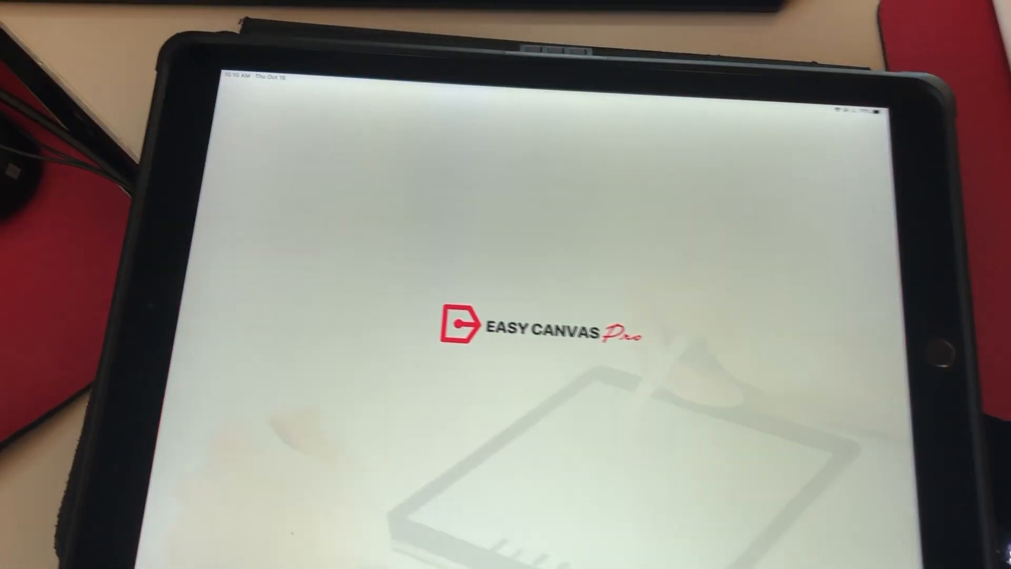